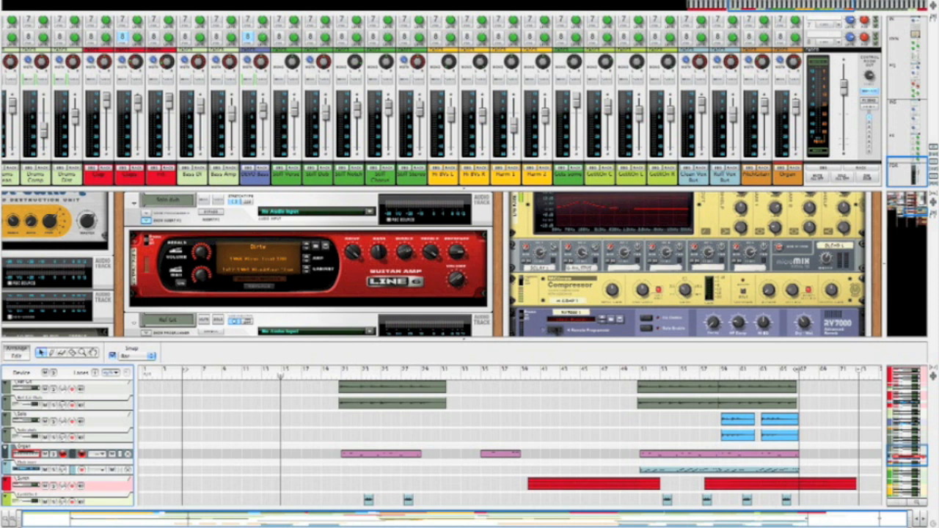
mouse_move(523, 192)
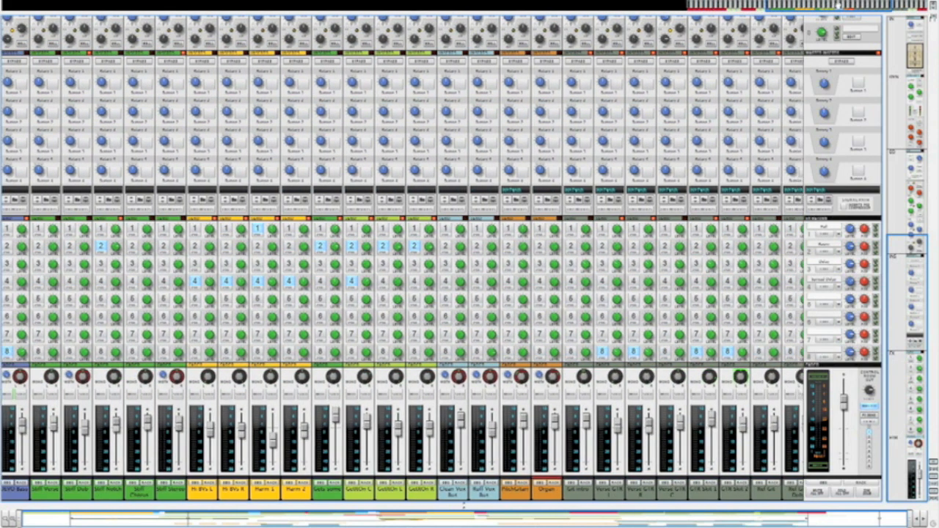
Scroll across the Main Mixer to reveal more channel strips.
scroll(right, 3)
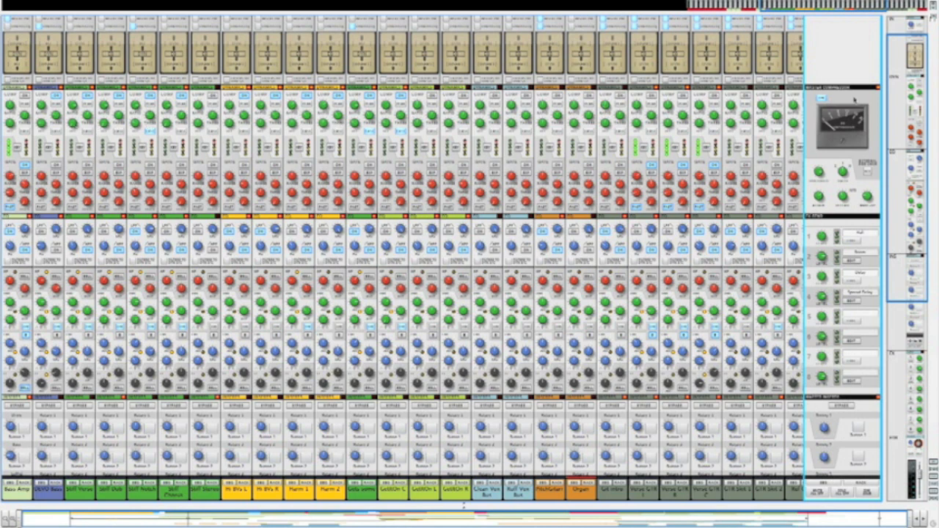
mouse_move(772, 178)
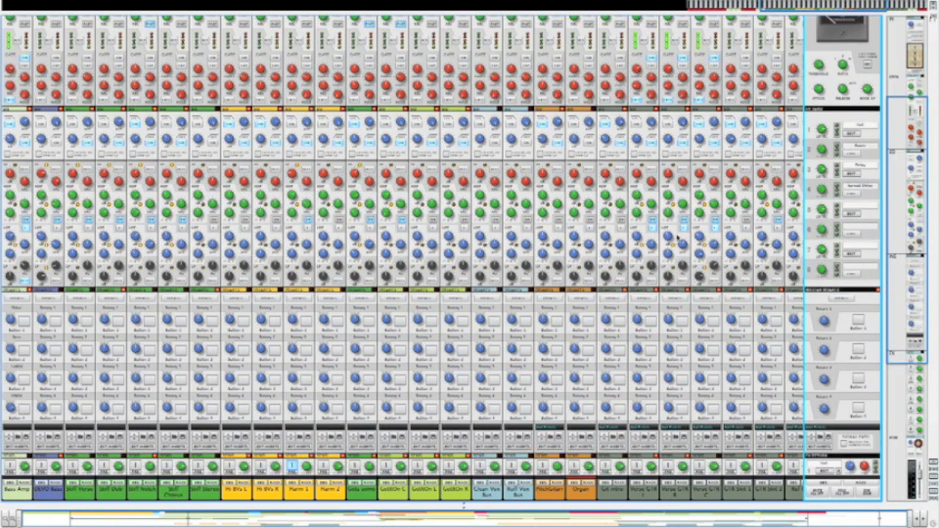
mouse_move(204, 365)
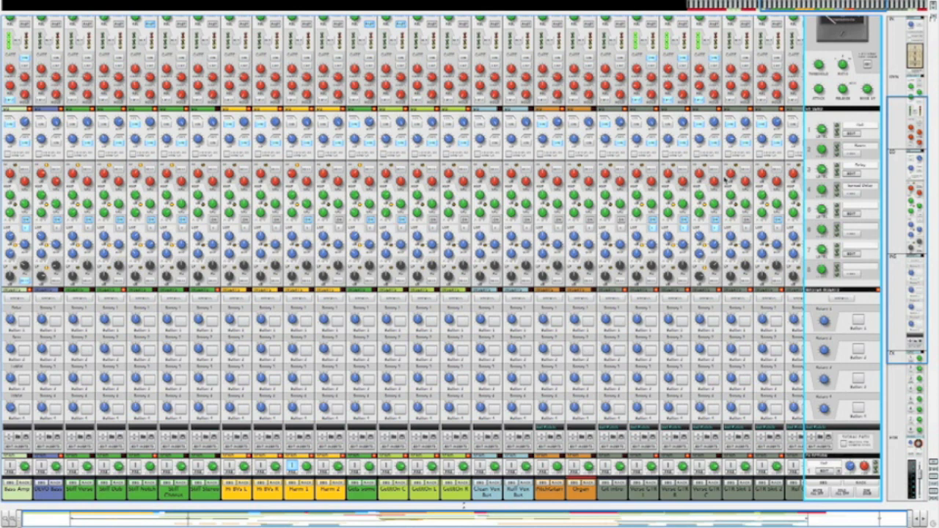
mouse_move(643, 274)
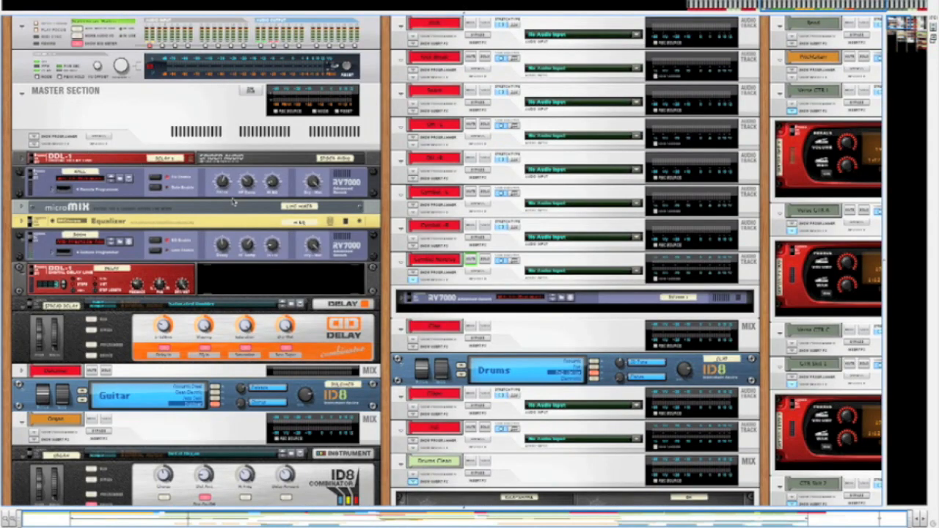
mouse_move(379, 186)
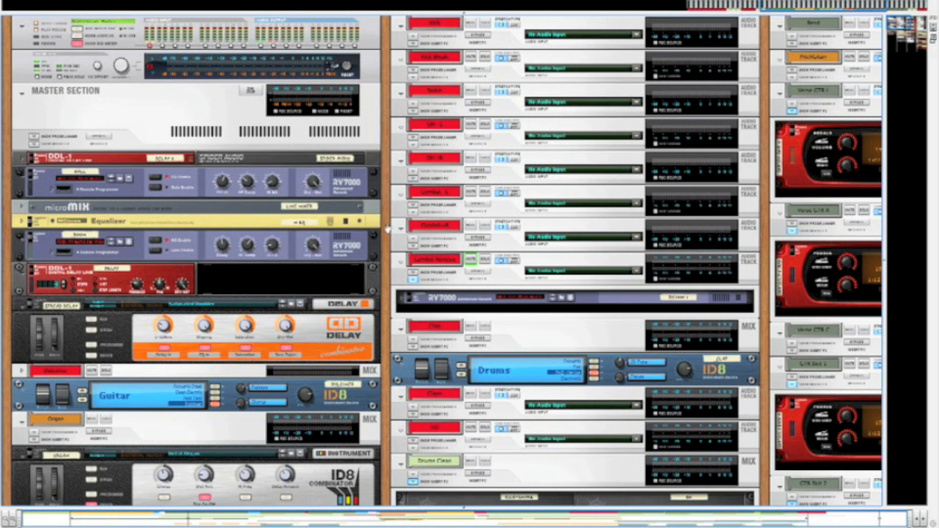
scroll(down, 3)
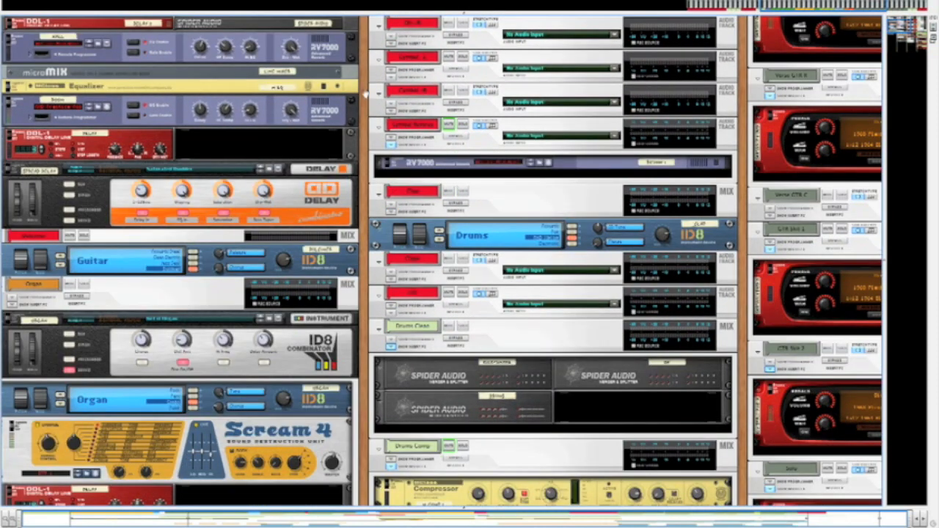
scroll(down, 3)
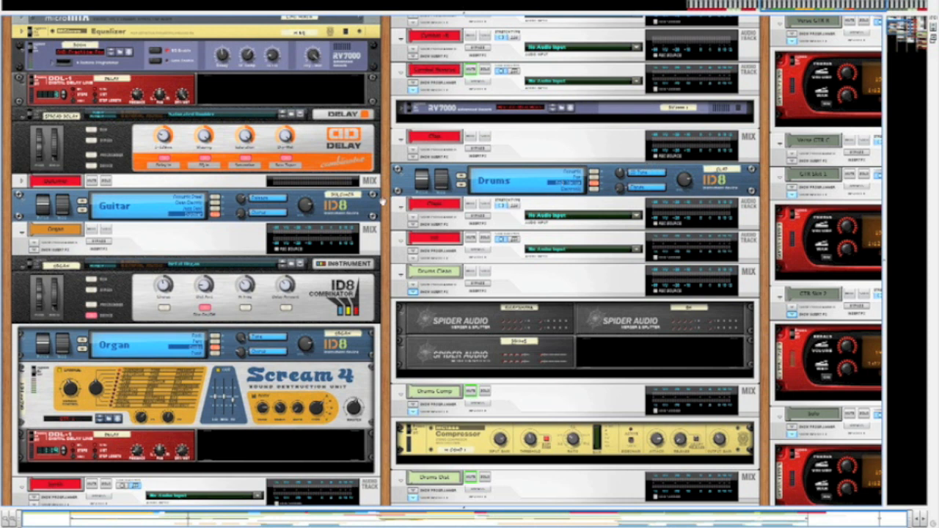
mouse_move(381, 203)
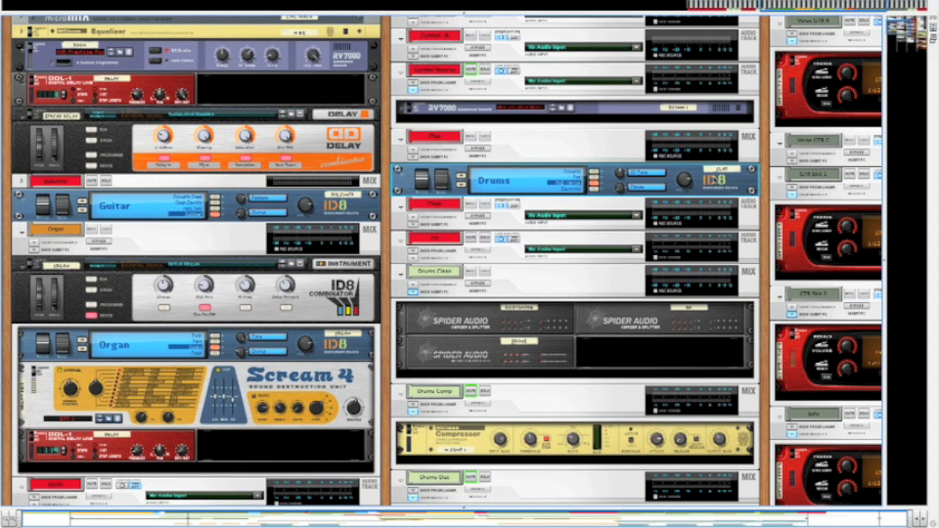
scroll(down, 3)
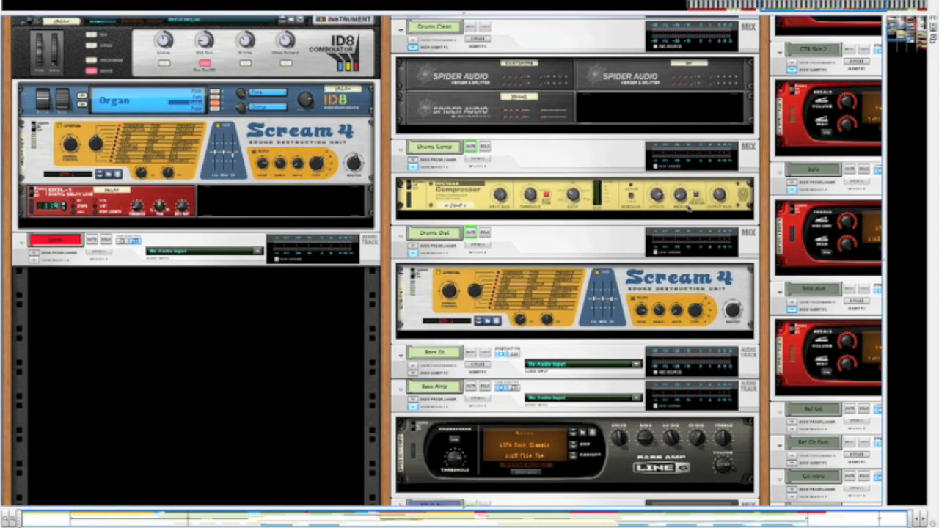
scroll(down, 3)
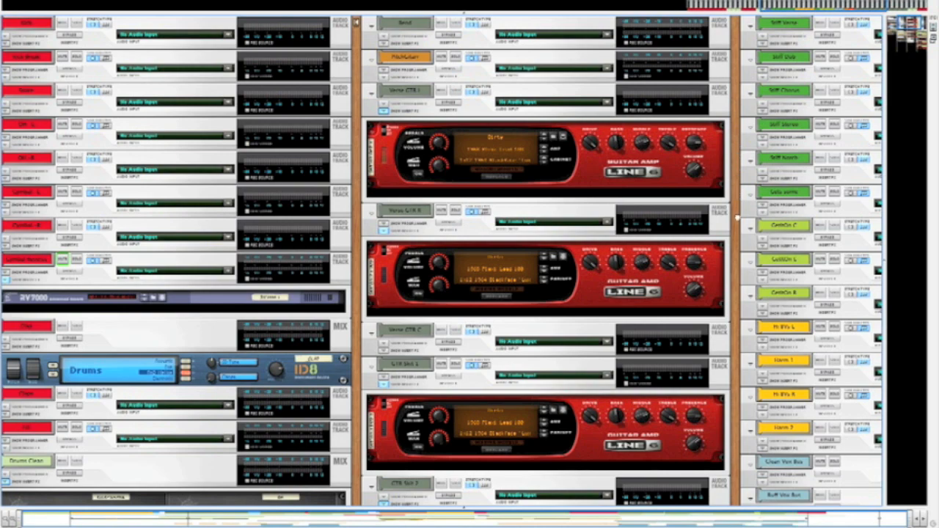
scroll(down, 3)
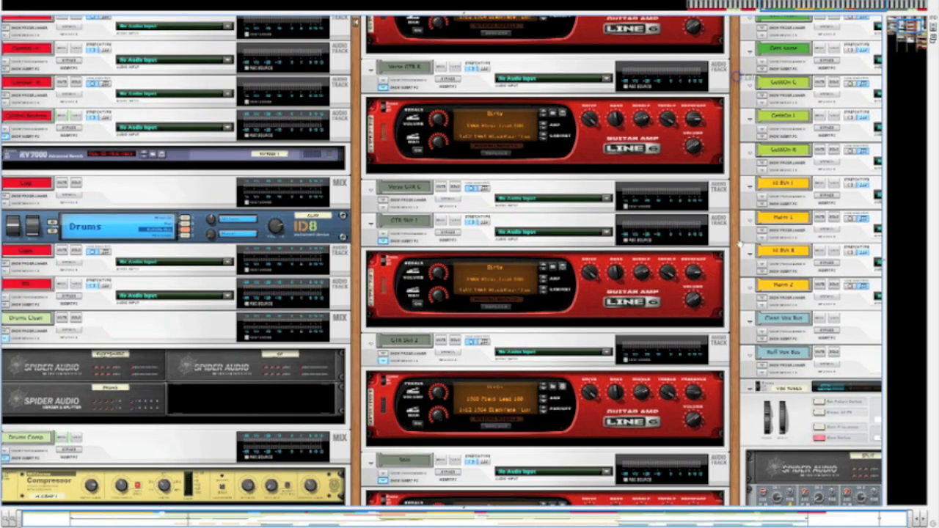
scroll(down, 3)
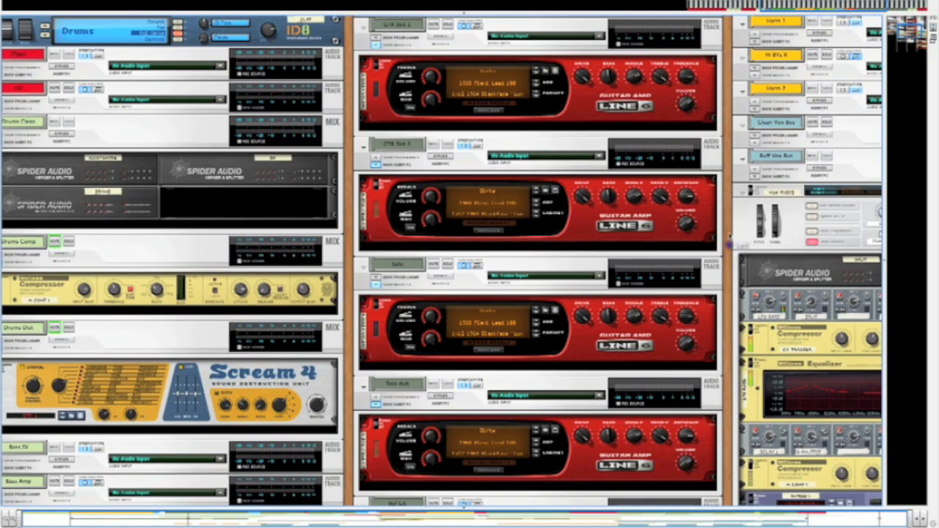
scroll(down, 3)
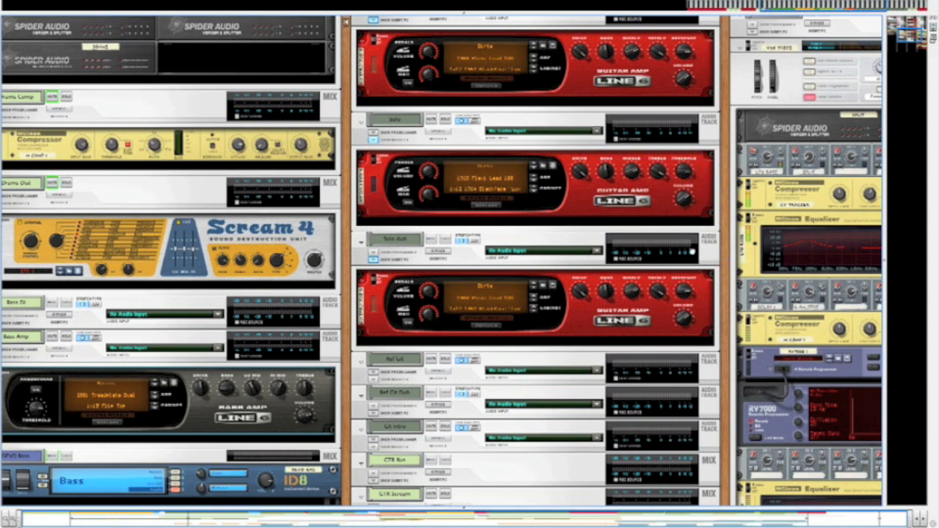
scroll(down, 3)
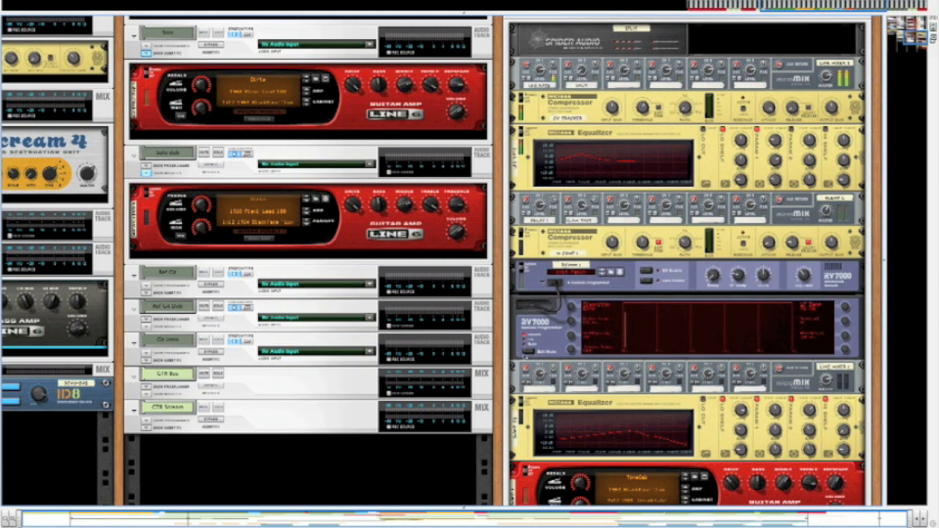
click(169, 408)
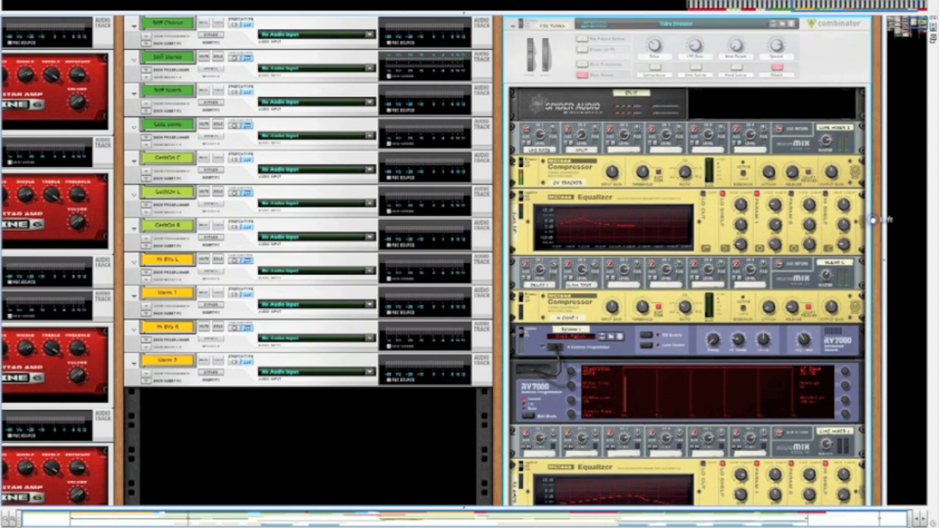
scroll(down, 3)
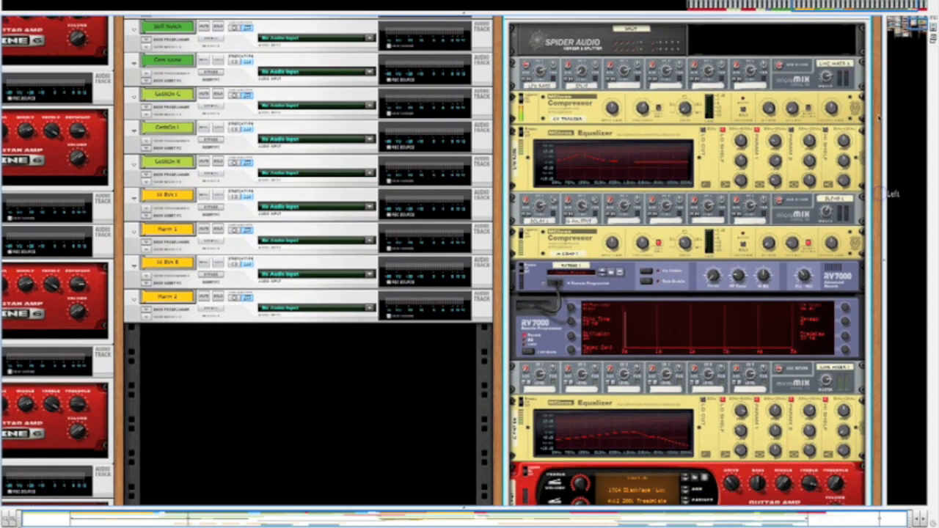
scroll(down, 3)
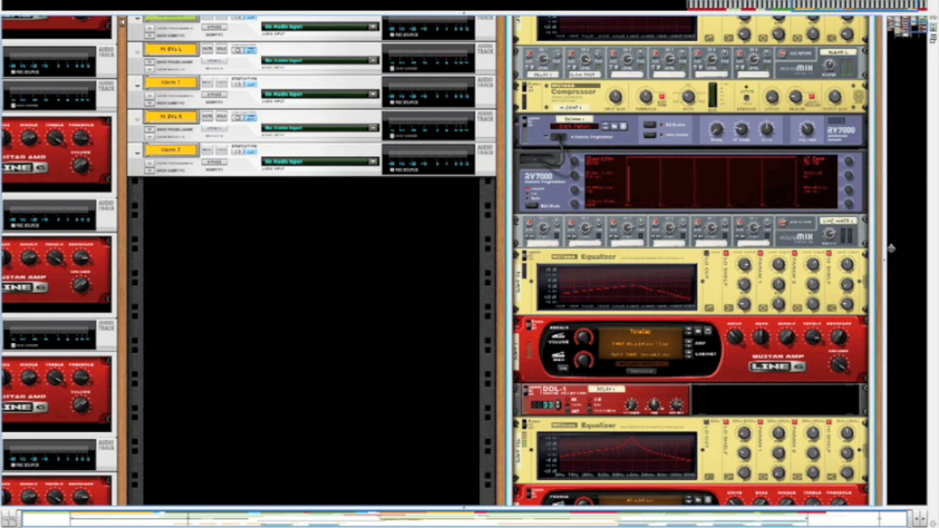
mouse_move(892, 249)
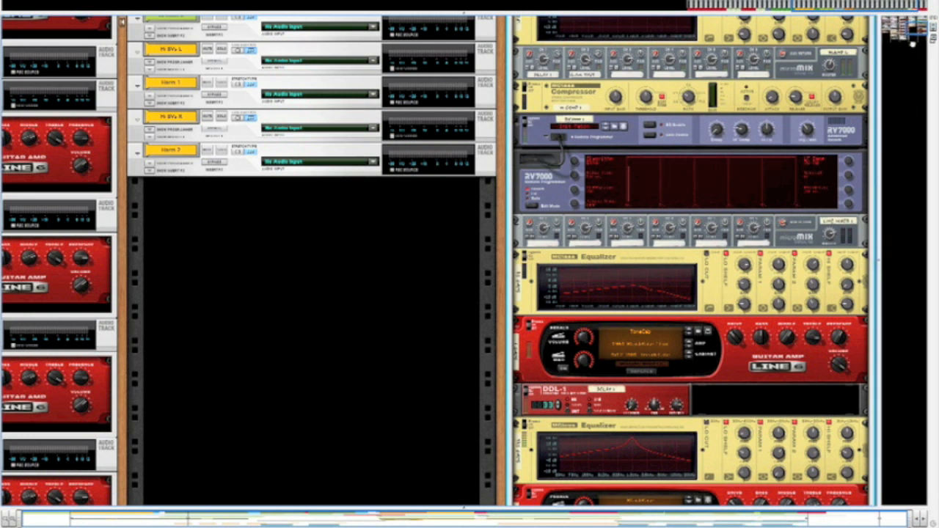
scroll(down, 3)
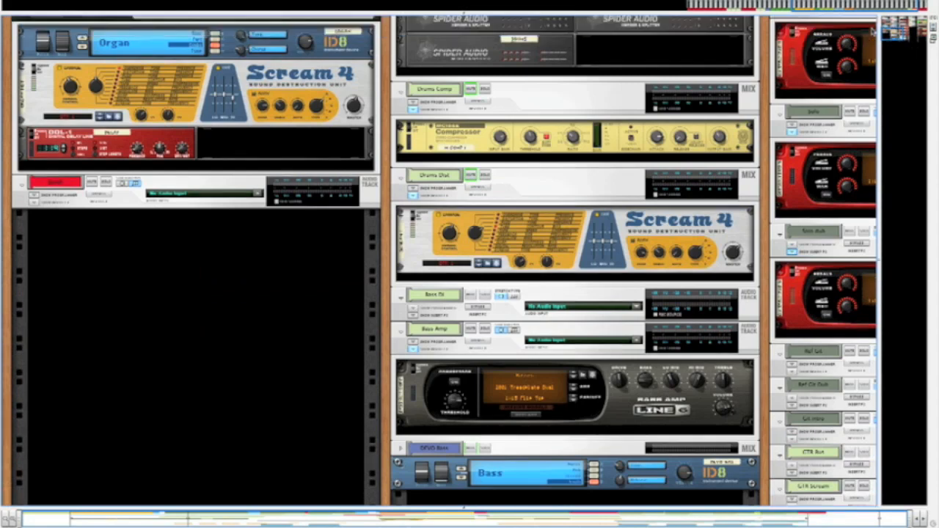
scroll(down, 3)
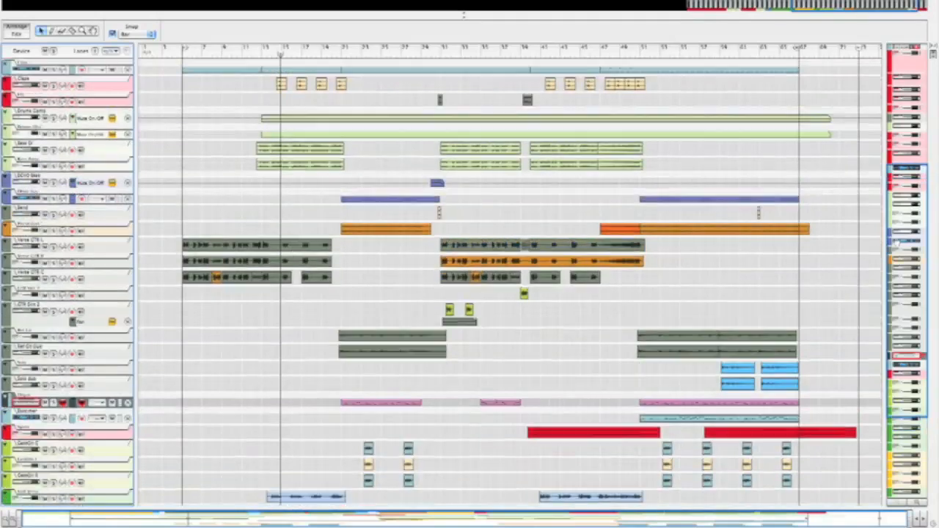
Scroll down the sequencer to reveal additional track lanes and their clips.
scroll(down, 3)
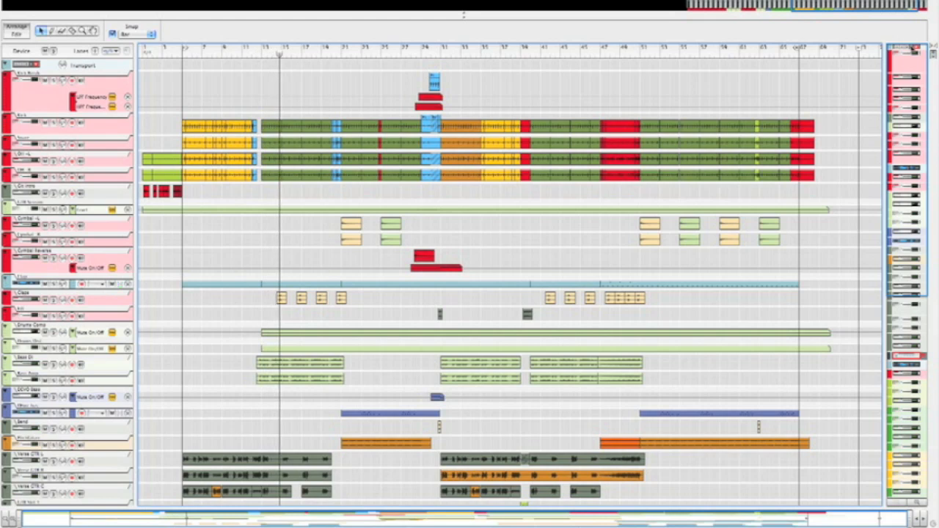
mouse_move(311, 274)
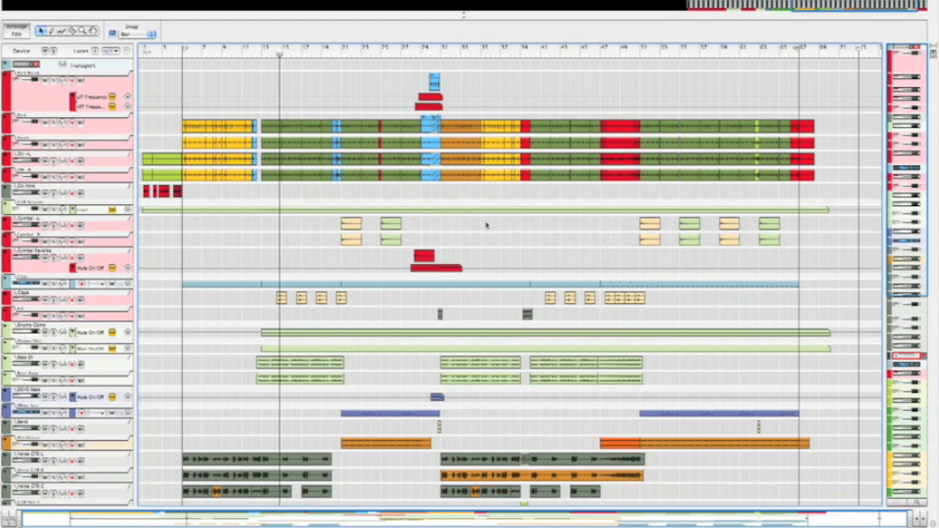
click(293, 126)
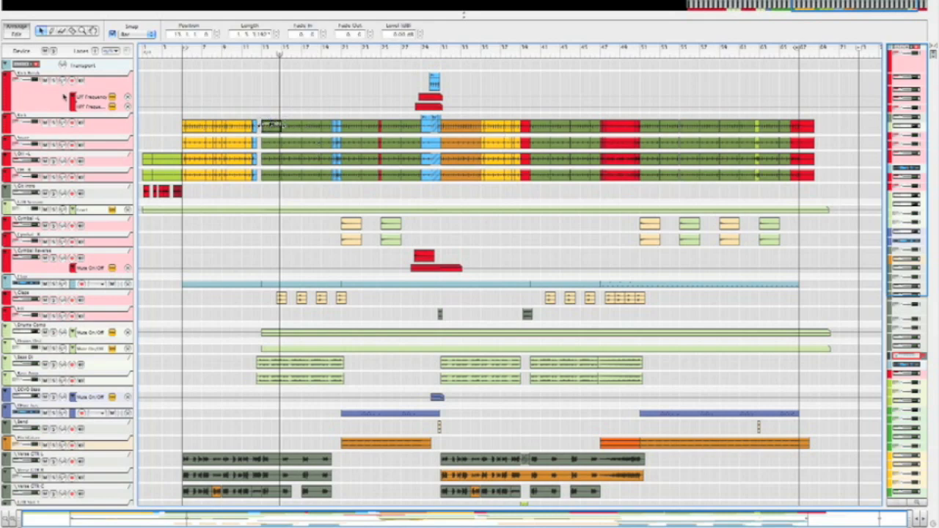
scroll(down, 3)
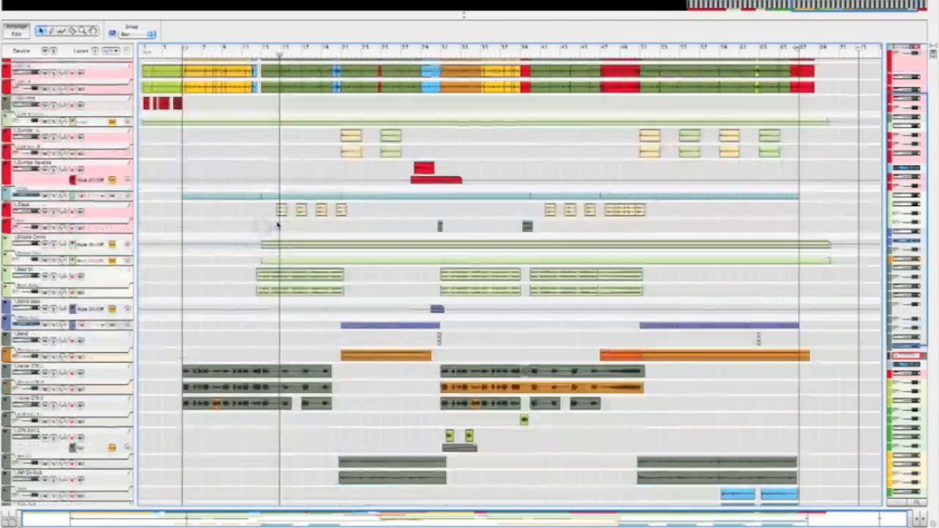
scroll(down, 3)
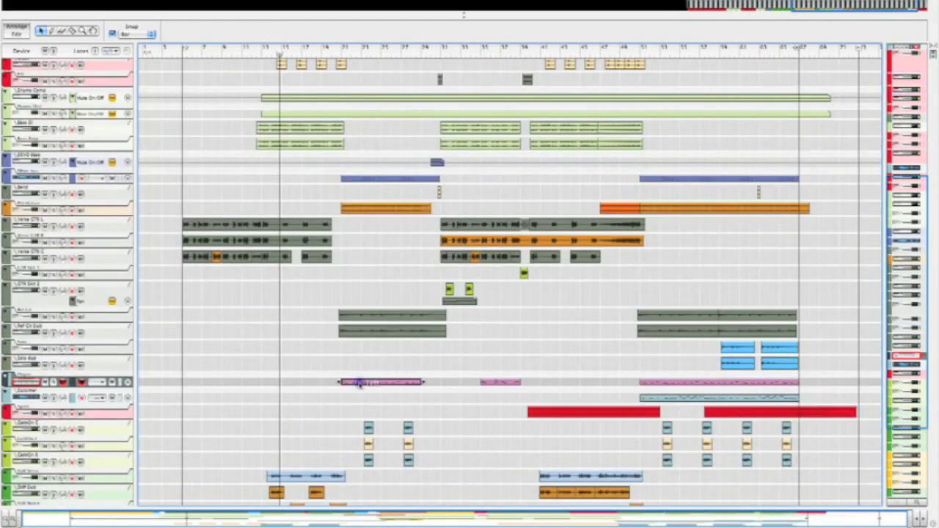
Open the note clip in Edit mode to show its piano-roll notes and velocity lane.
double_click(381, 381)
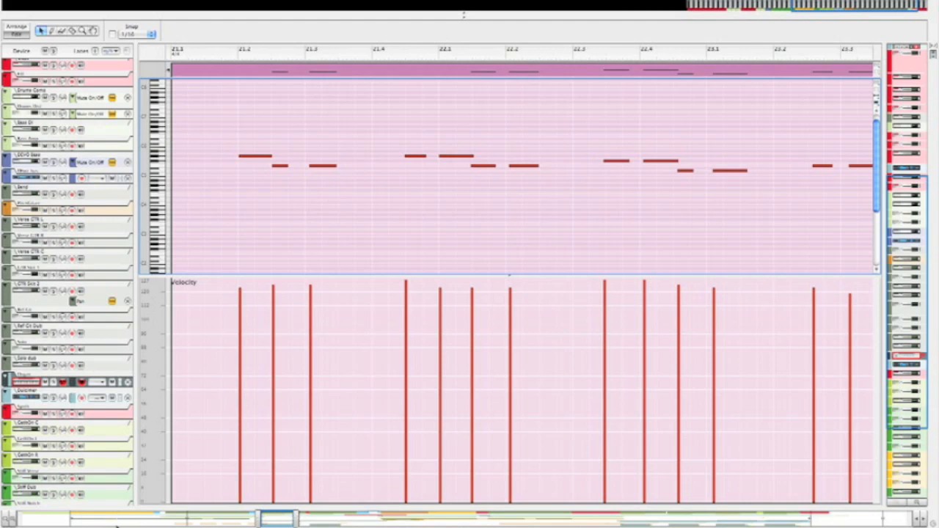
mouse_move(771, 502)
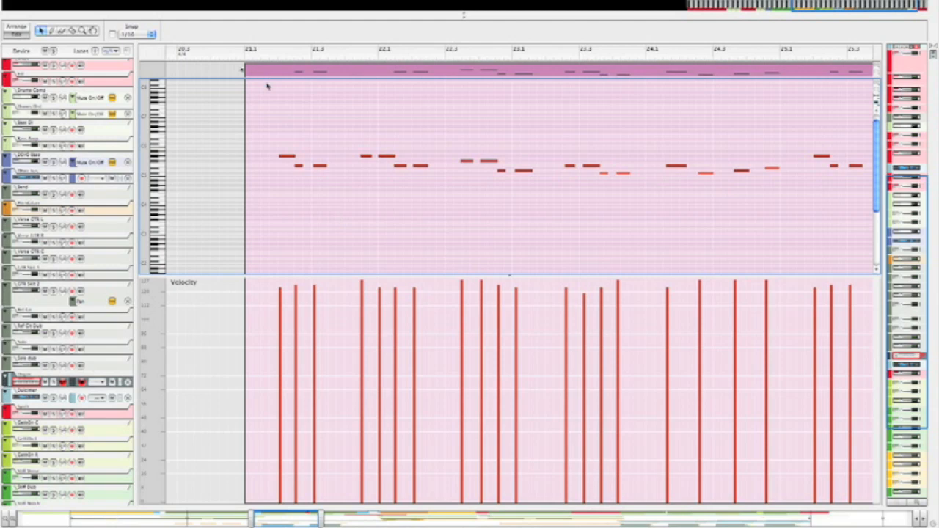
mouse_move(267, 95)
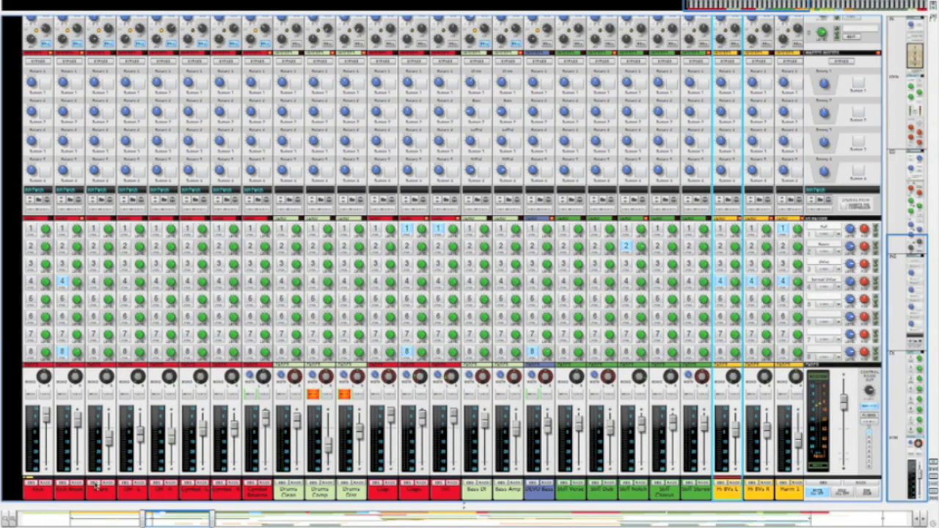
mouse_move(429, 437)
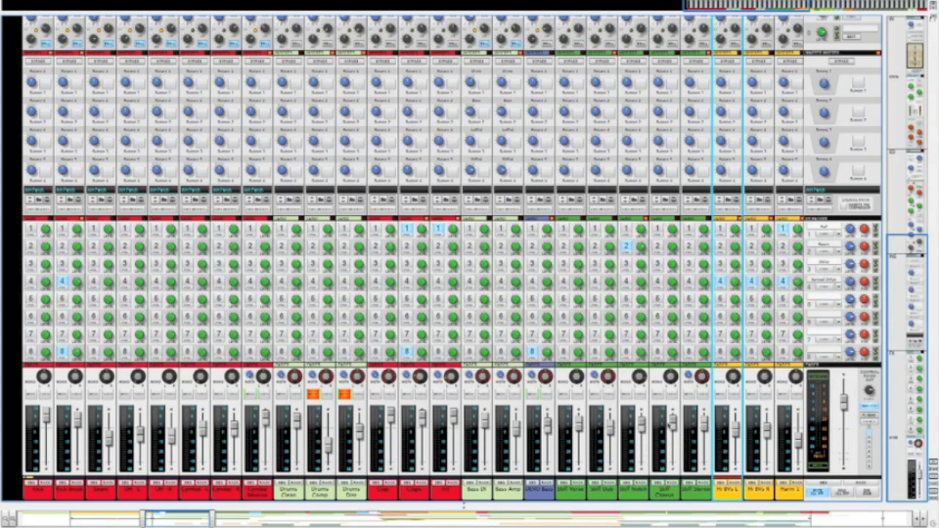
mouse_move(666, 402)
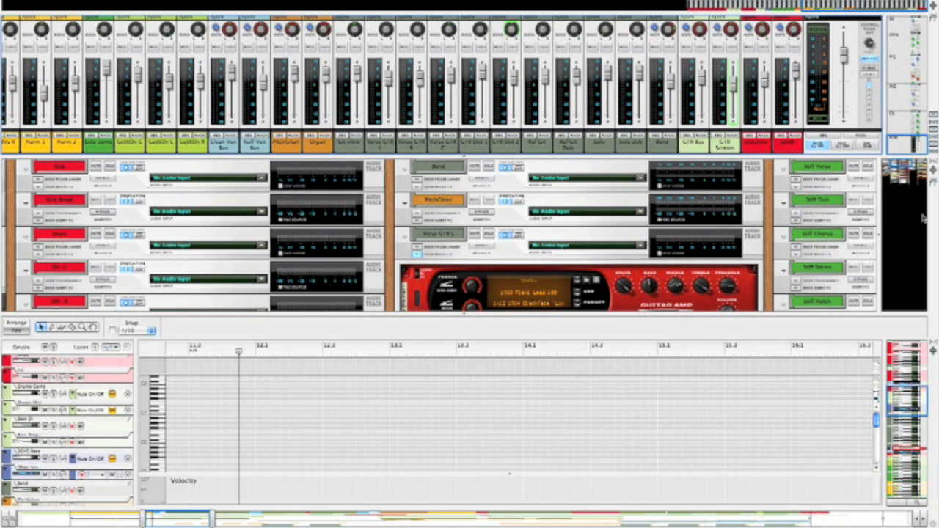
mouse_move(863, 261)
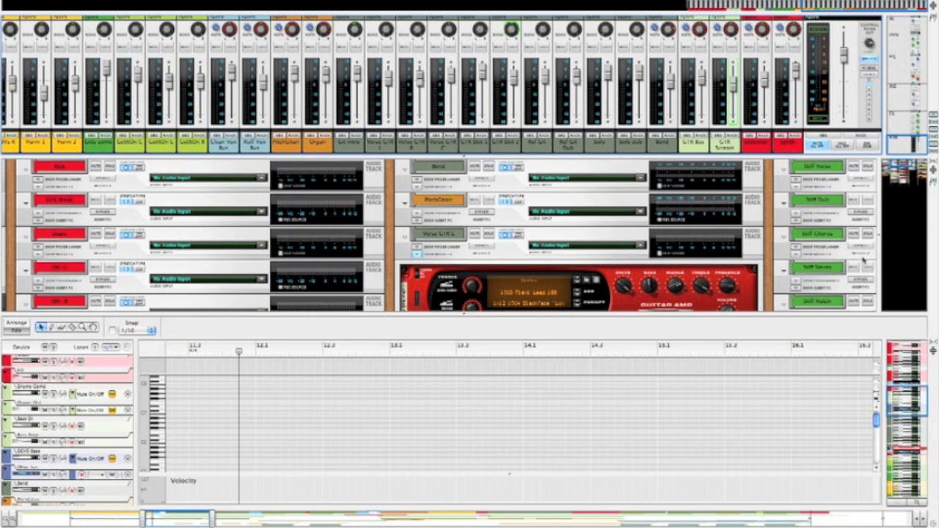
mouse_move(842, 311)
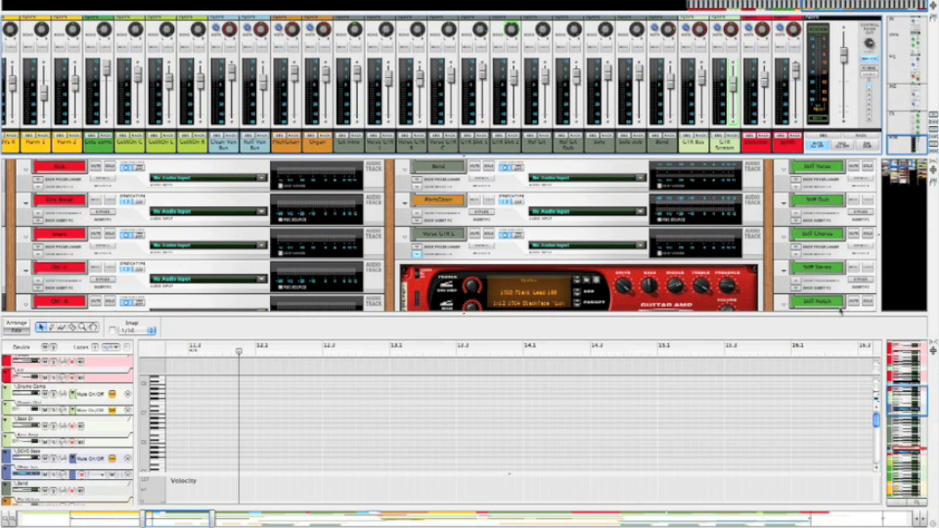